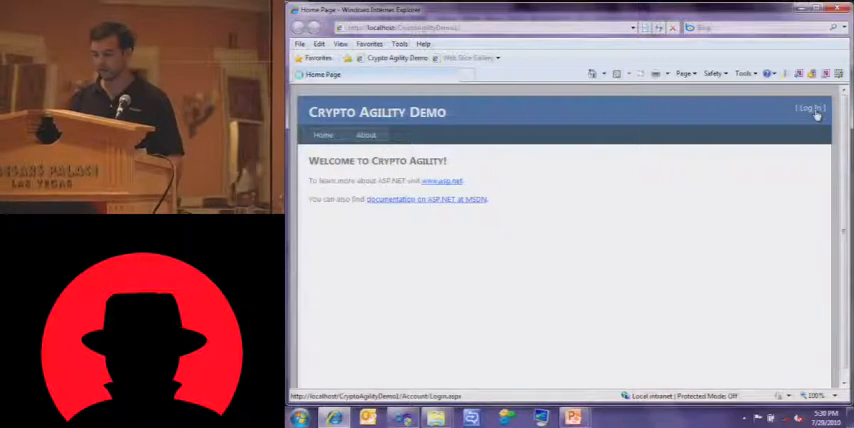
Register user 'bryan' with e-mail 'bryan@bryan' and a matching password via Create User
click(810, 108)
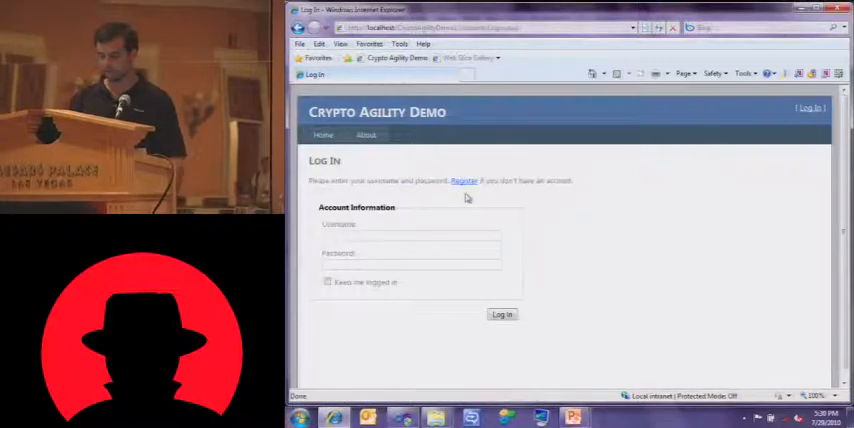
click(464, 181)
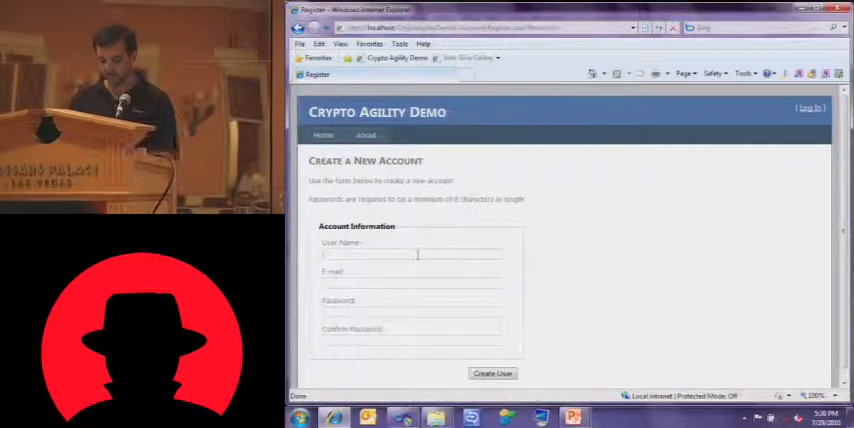
text(bryan)
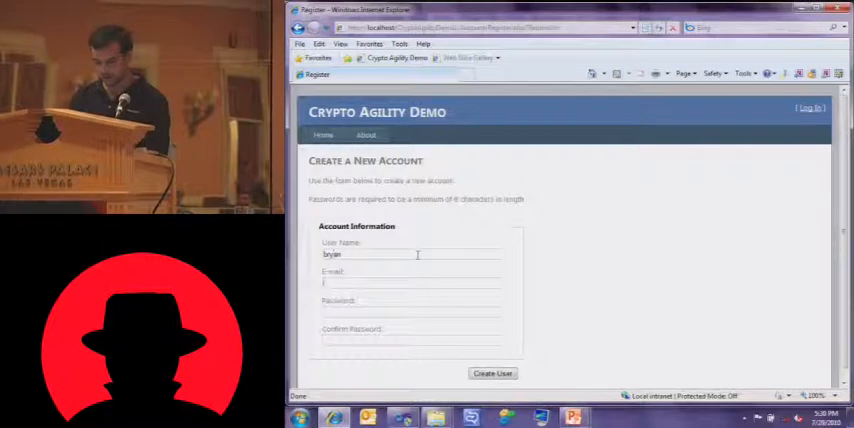
text(bryan@bryan.com)
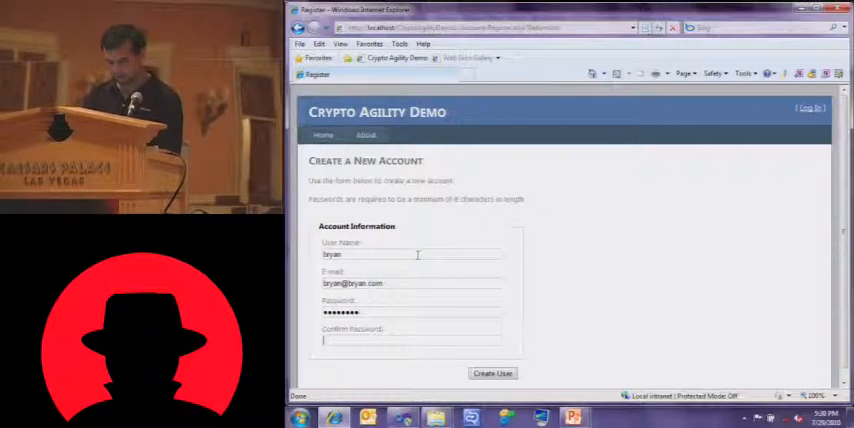
text(••••••••)
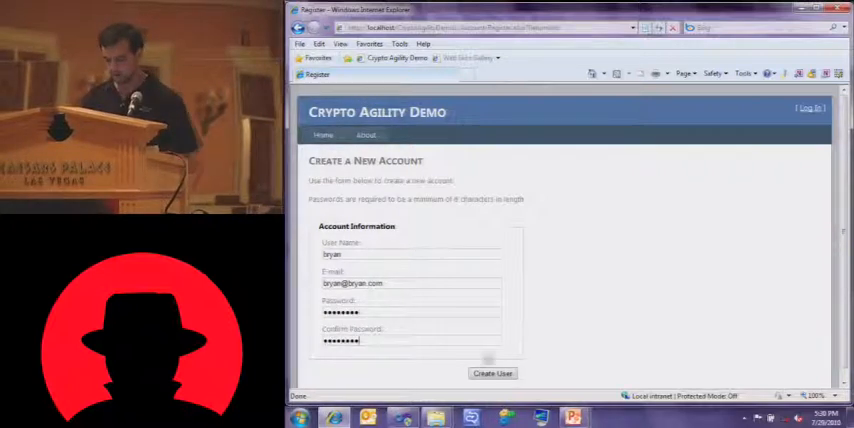
click(491, 373)
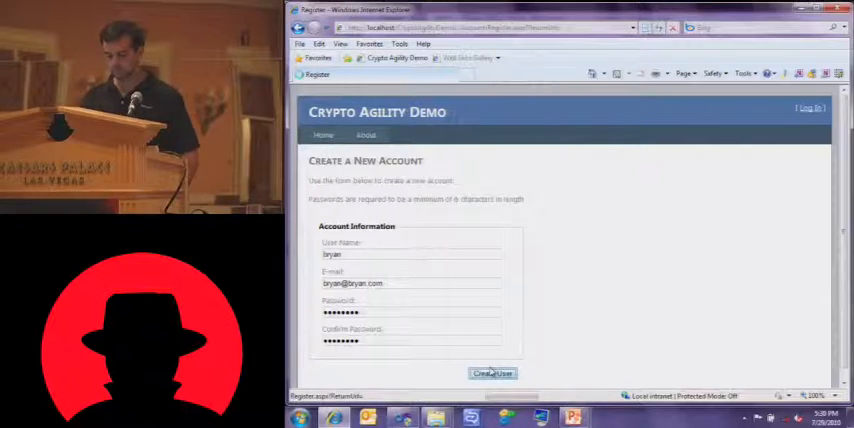
click(491, 373)
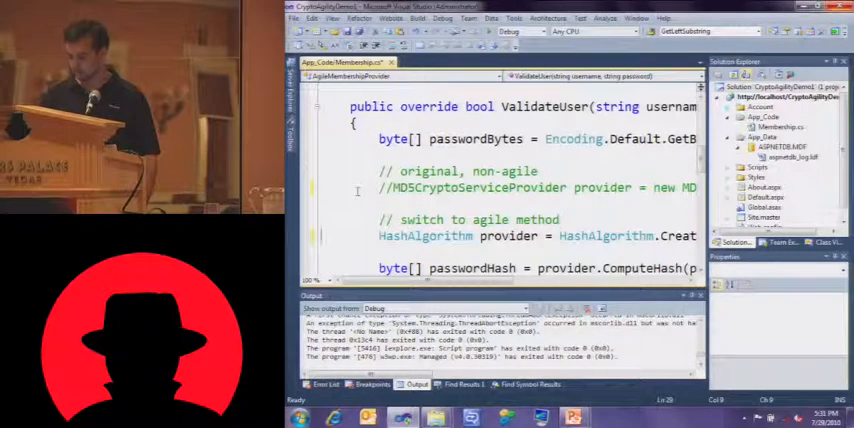
Review the CreateUser edit in Membership.cs and build the whole solution
scroll(down, 3)
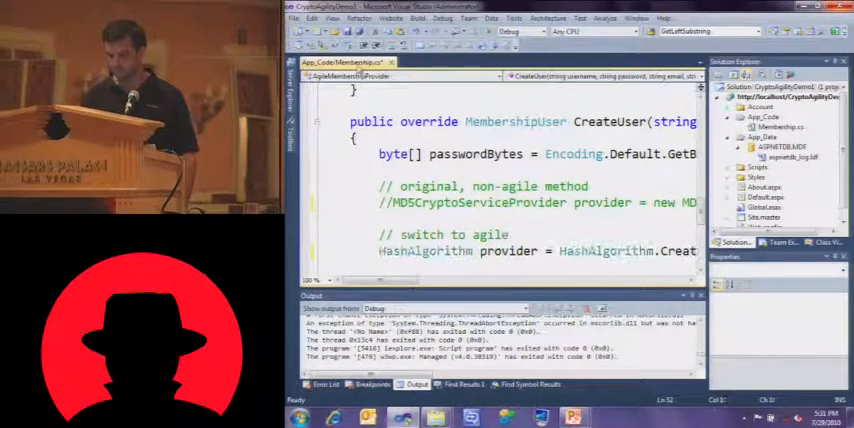
click(418, 18)
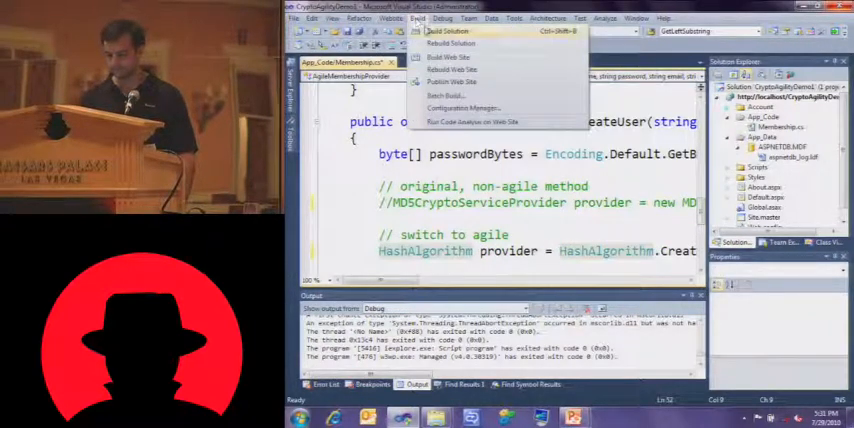
click(449, 32)
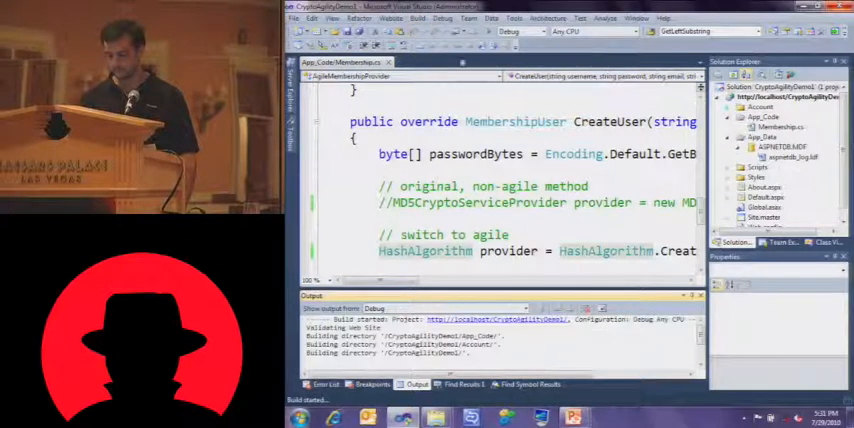